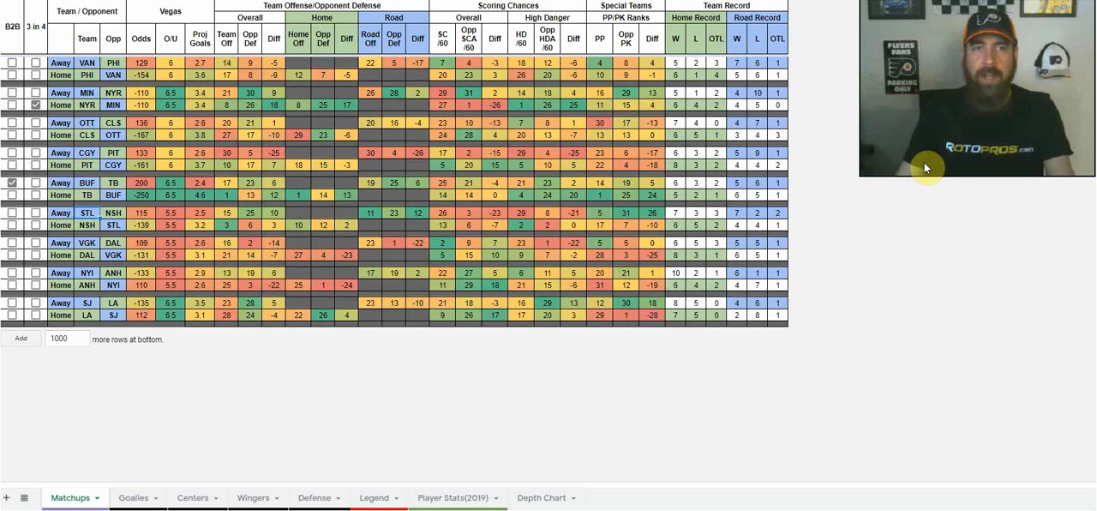
{"action": "mouse_move", "coordinate": [919, 167]}
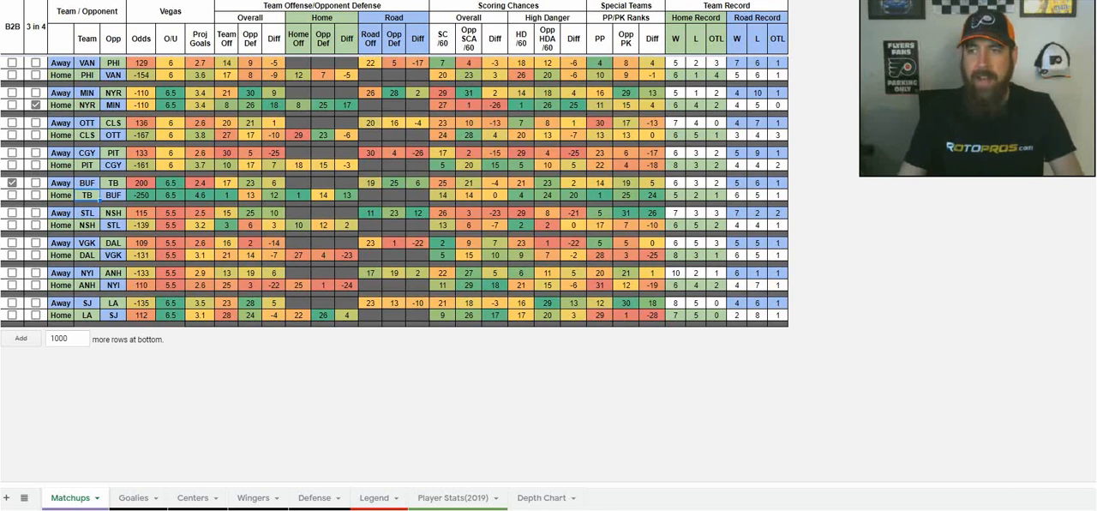
{"action": "mouse_move", "coordinate": [335, 261]}
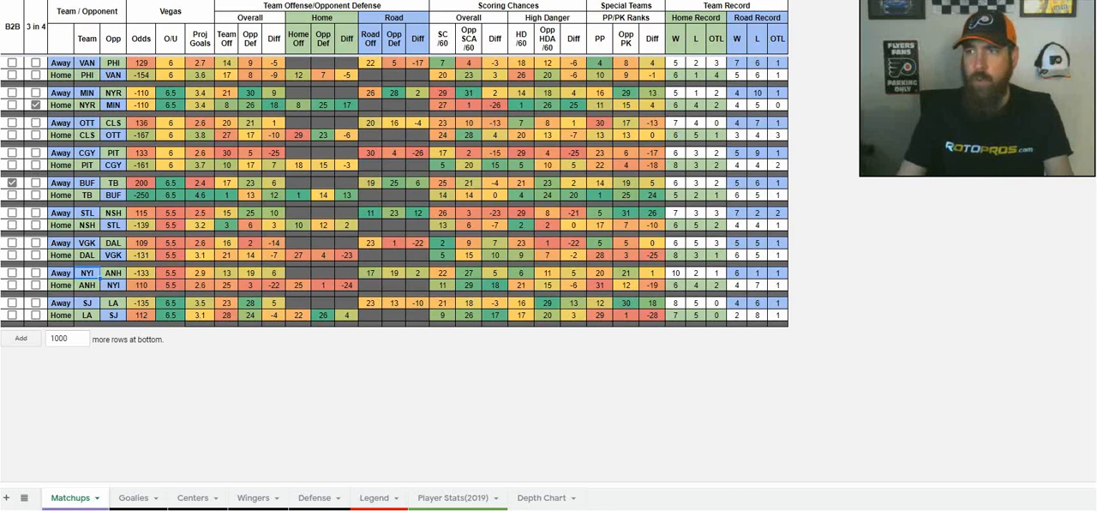
{"action": "mouse_move", "coordinate": [433, 342]}
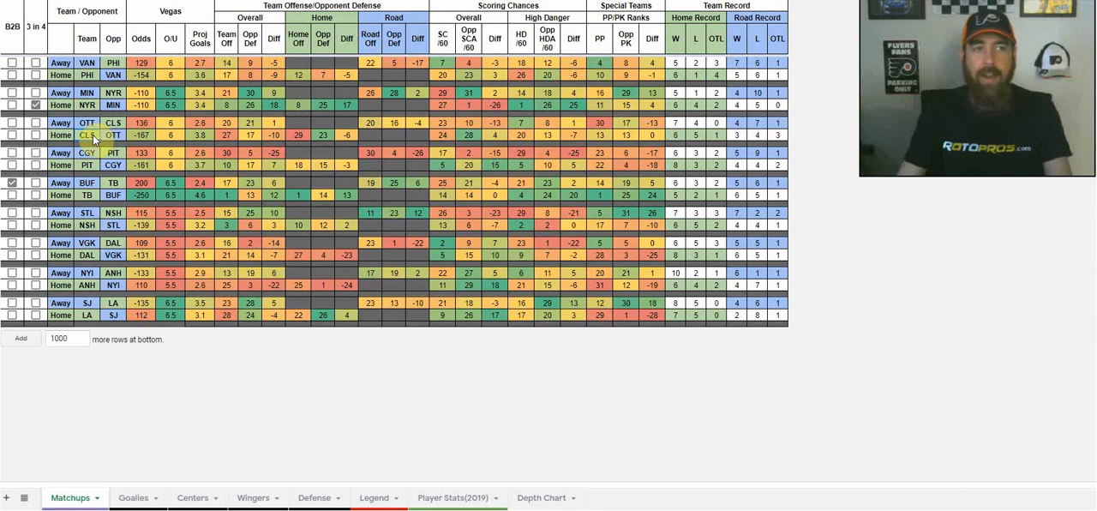
{"action": "mouse_move", "coordinate": [199, 130]}
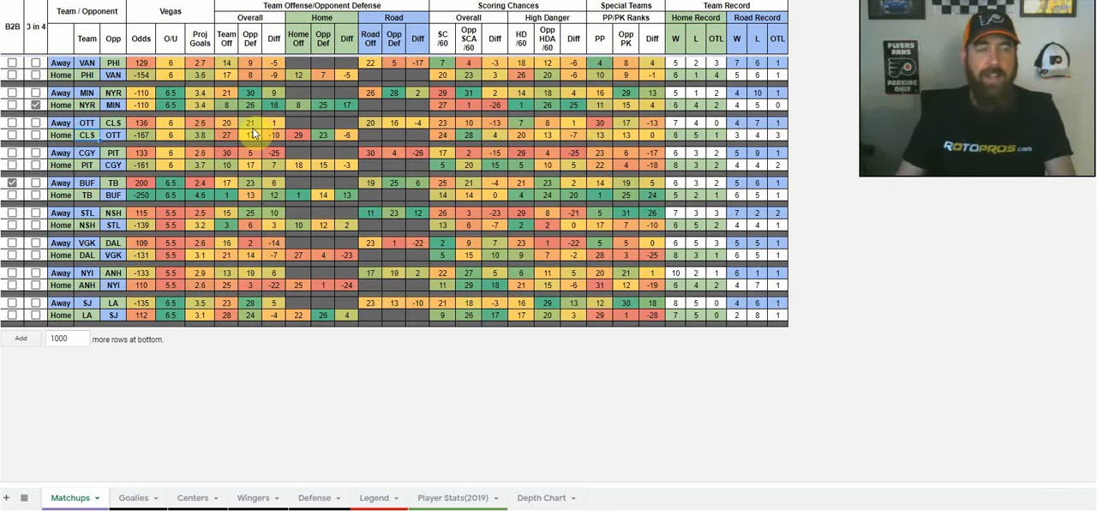
{"action": "mouse_move", "coordinate": [222, 151]}
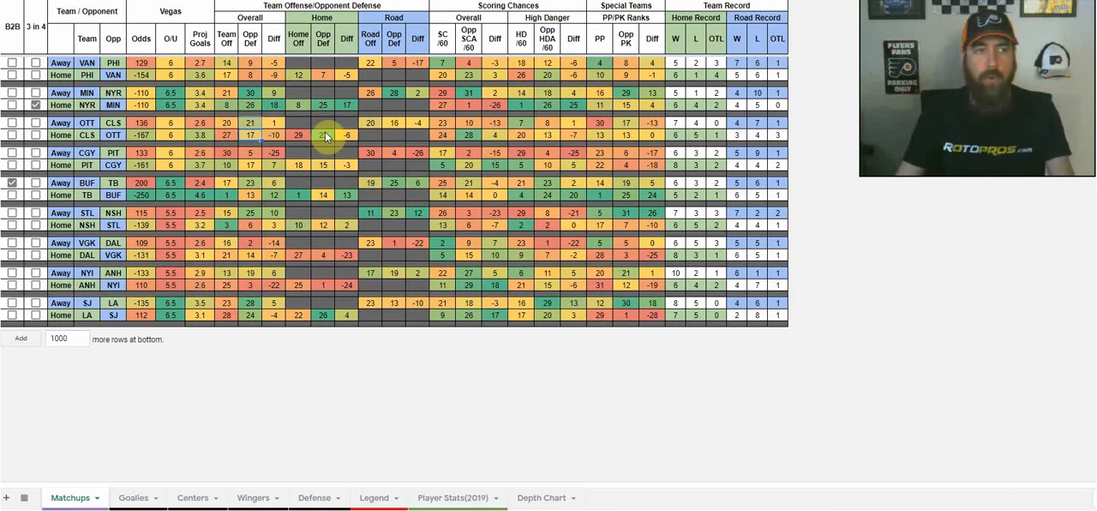
{"action": "mouse_move", "coordinate": [322, 153]}
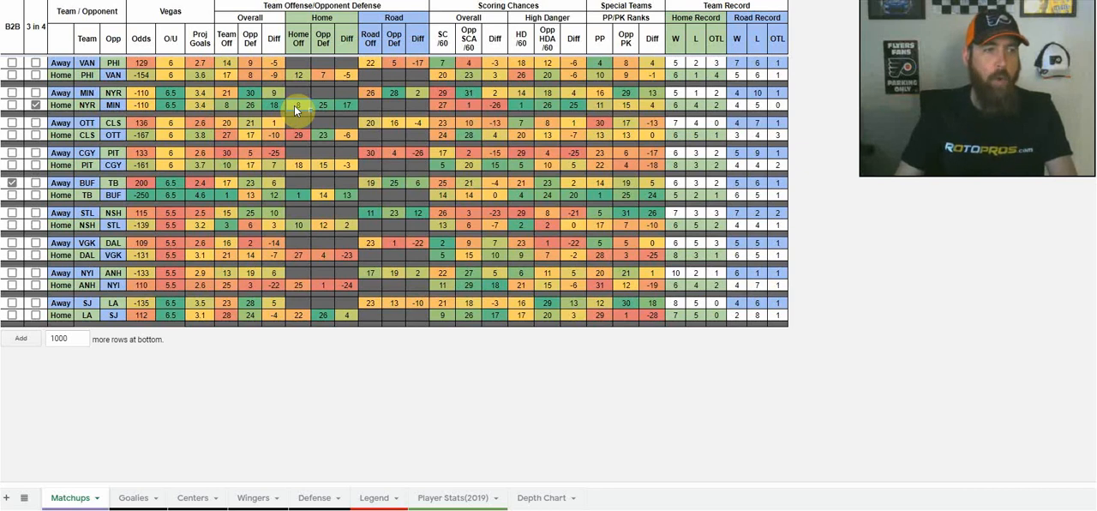
{"action": "mouse_move", "coordinate": [300, 281]}
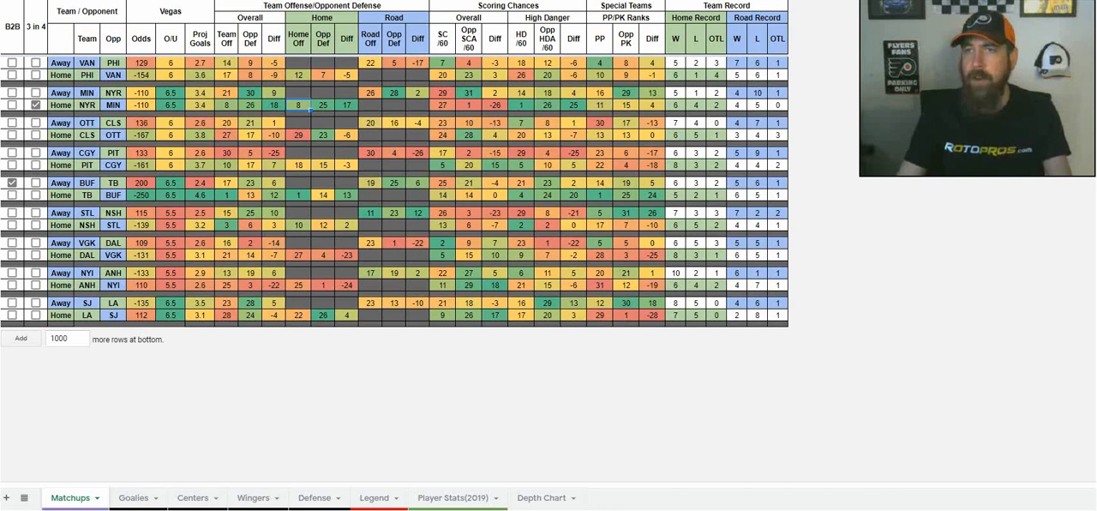
Step: Bring up the Goalies sheet with salaries, 2019 stats and team ranks
{"action": "left_click", "coordinate": [133, 498]}
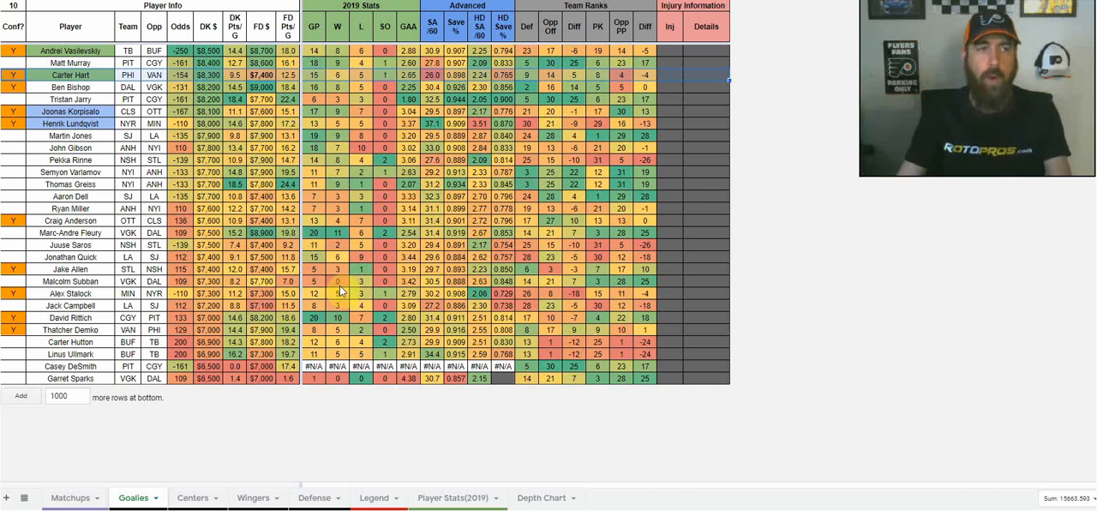
Step: Bring up the Centers sheet with line, power-play, salary and stats columns
{"action": "left_click", "coordinate": [192, 498]}
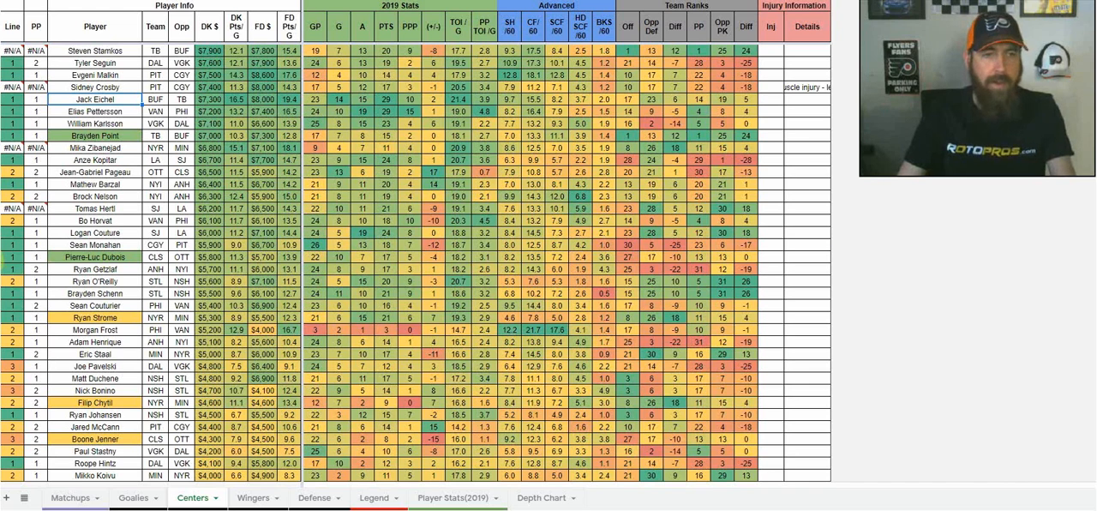
Step: Finish looking over the Centers list, then bring up the Wingers sheet
{"action": "left_click", "coordinate": [609, 258]}
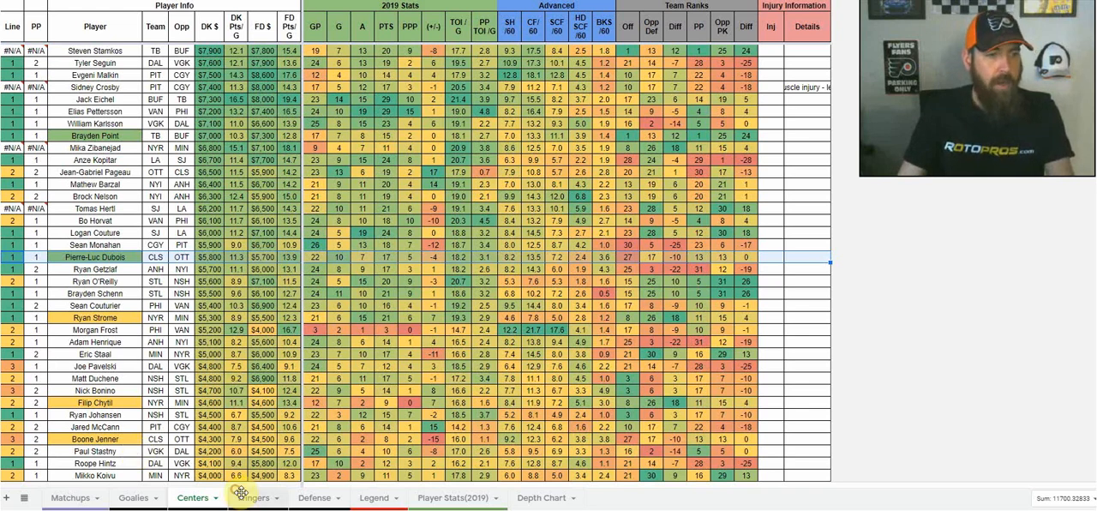
{"action": "left_click", "coordinate": [254, 498]}
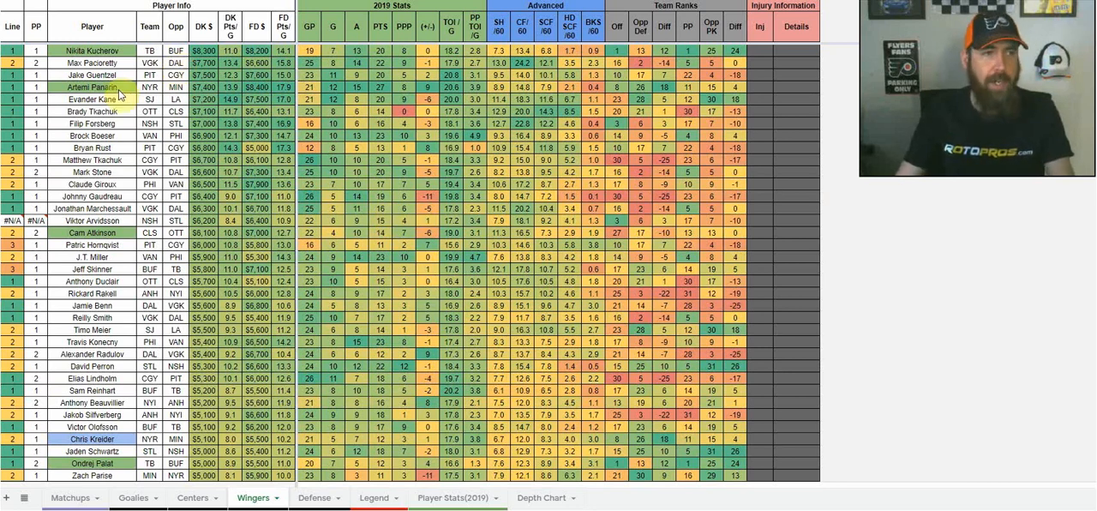
{"action": "mouse_move", "coordinate": [192, 497]}
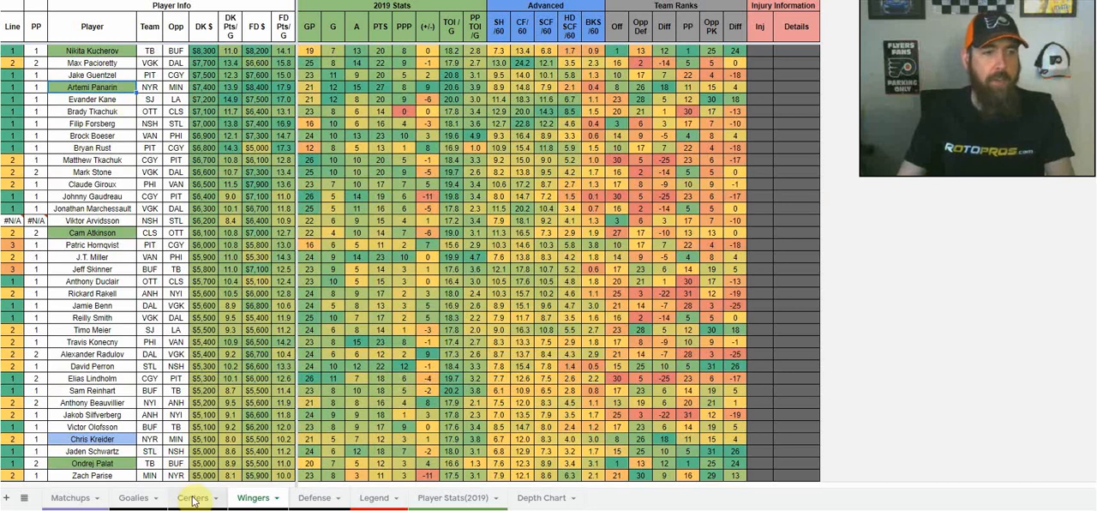
{"action": "mouse_move", "coordinate": [221, 487]}
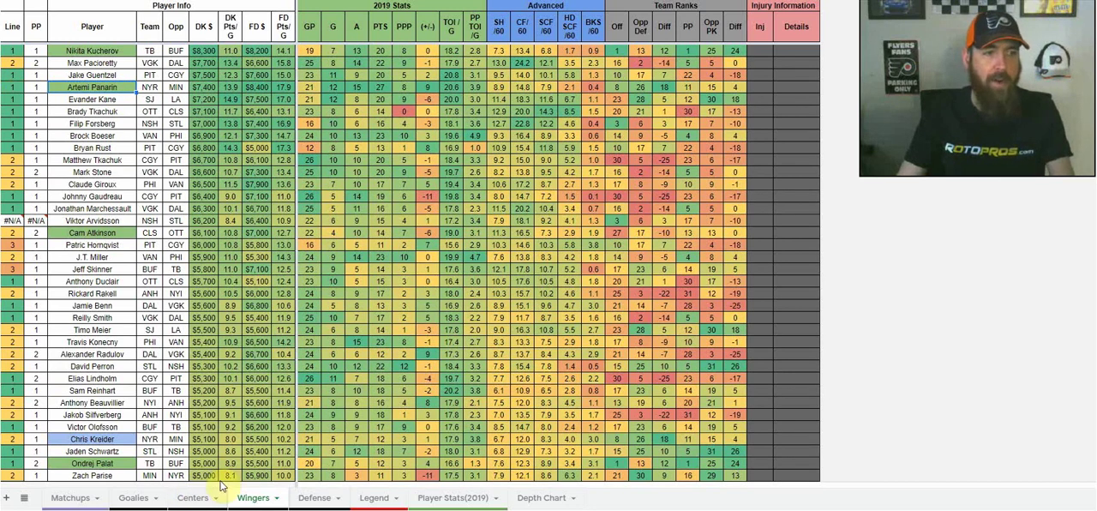
Step: Revisit the Centers and Wingers sheets, then land on the Defense sheet of defensemen
{"action": "left_click", "coordinate": [194, 498]}
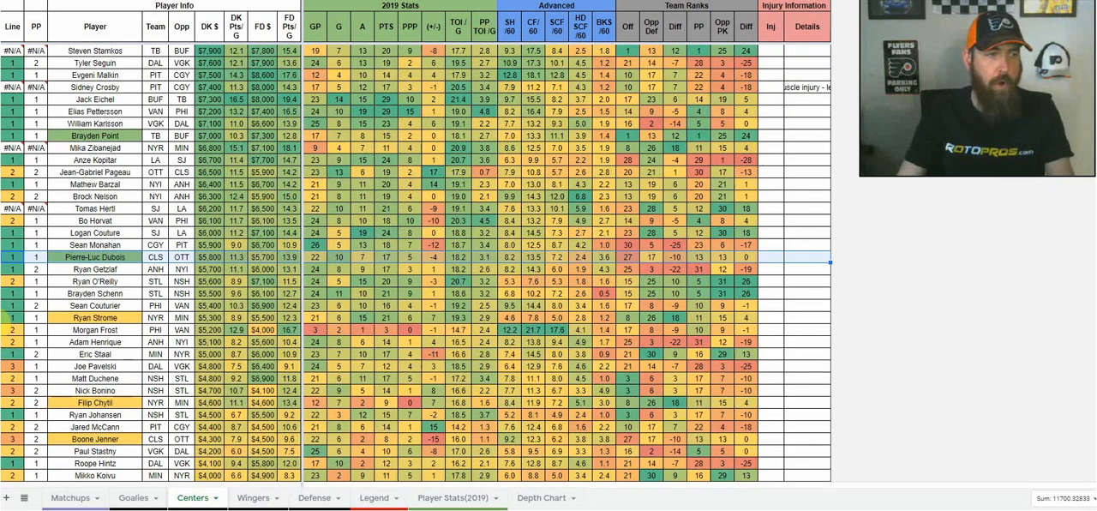
{"action": "left_click", "coordinate": [95, 317]}
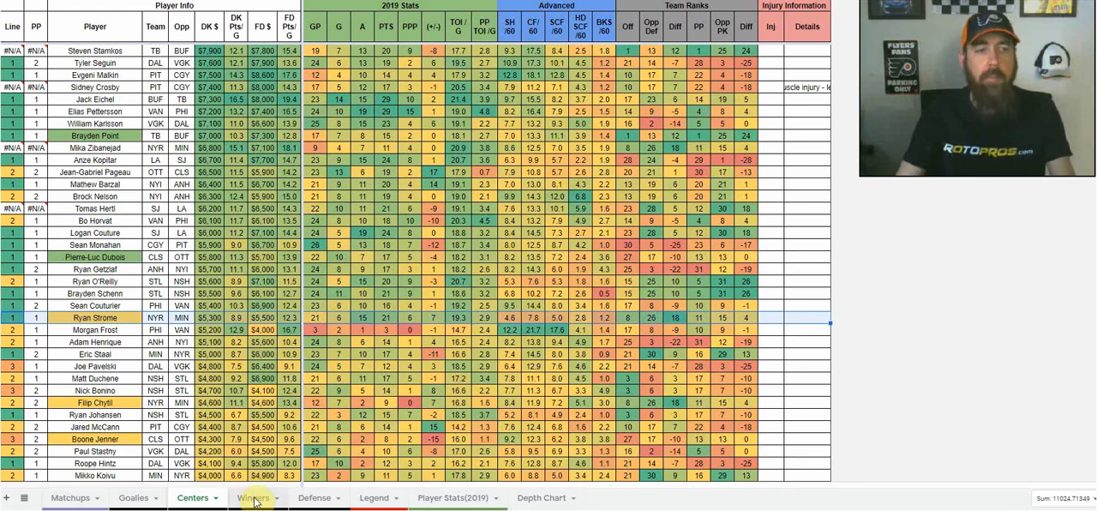
{"action": "left_click", "coordinate": [252, 497]}
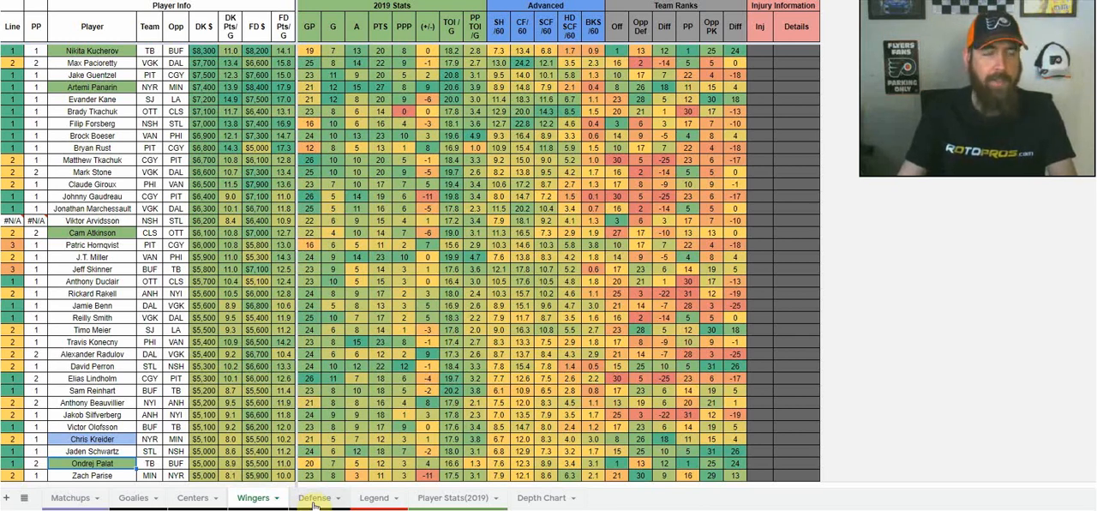
{"action": "left_click", "coordinate": [316, 497]}
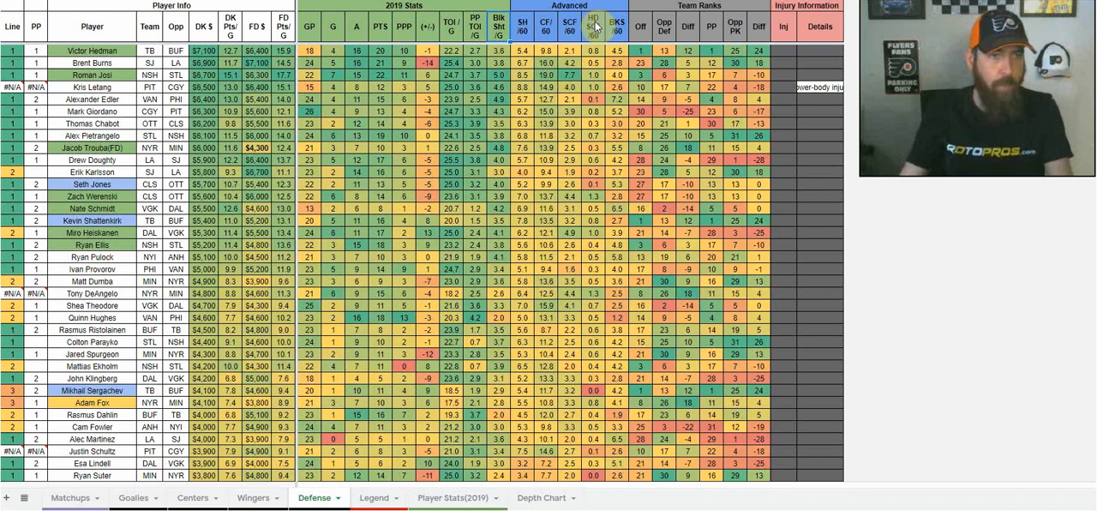
{"action": "left_click", "coordinate": [593, 26]}
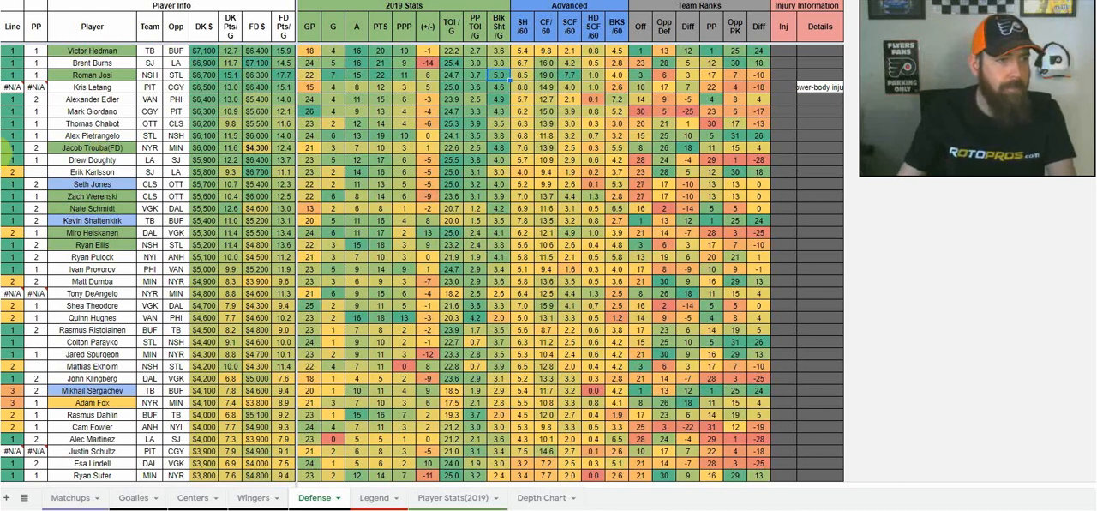
{"action": "left_click", "coordinate": [257, 148]}
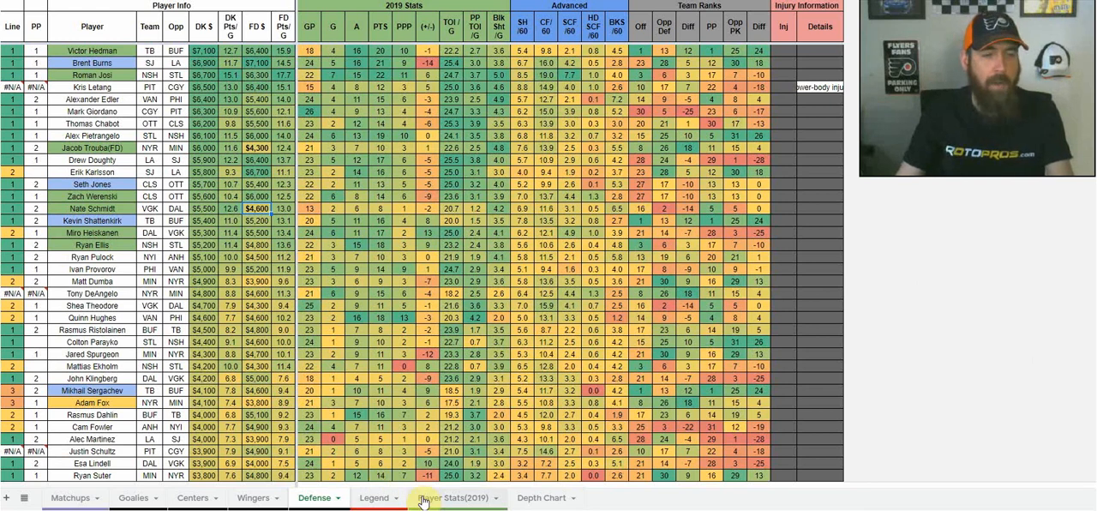
Step: Bring up the Player Stats(2019) sheet ranking players by points
{"action": "left_click", "coordinate": [456, 497]}
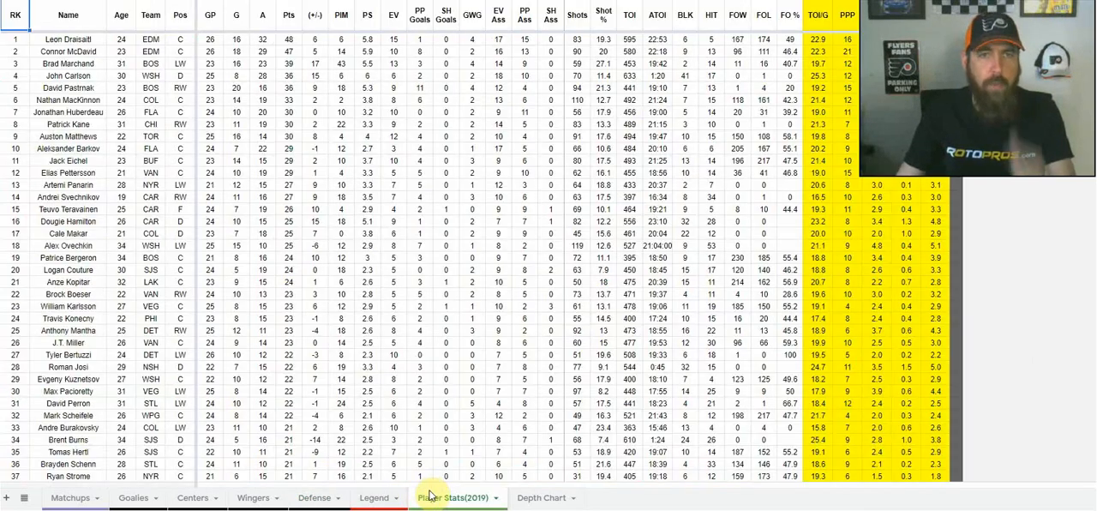
{"action": "mouse_move", "coordinate": [473, 497]}
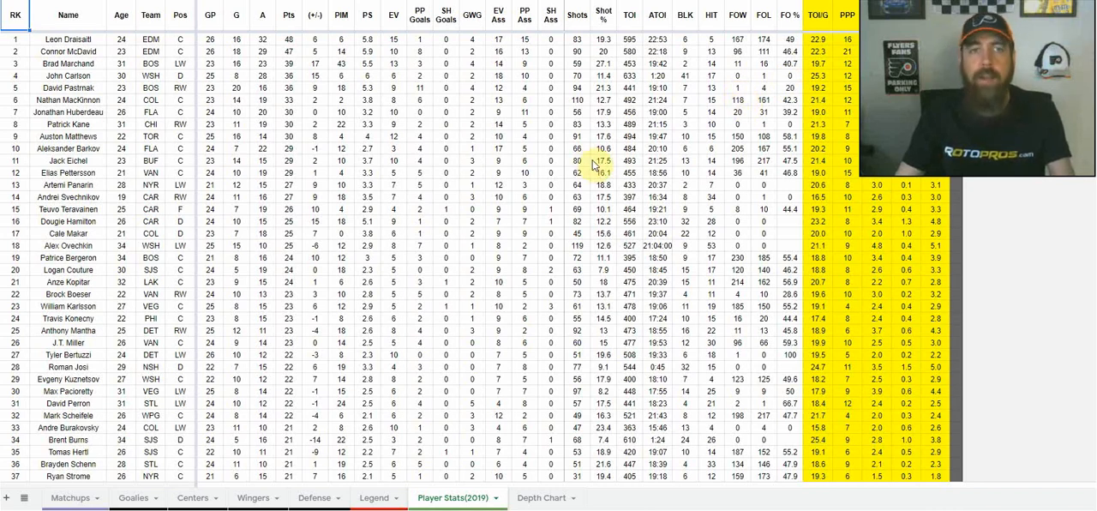
{"action": "mouse_move", "coordinate": [898, 86]}
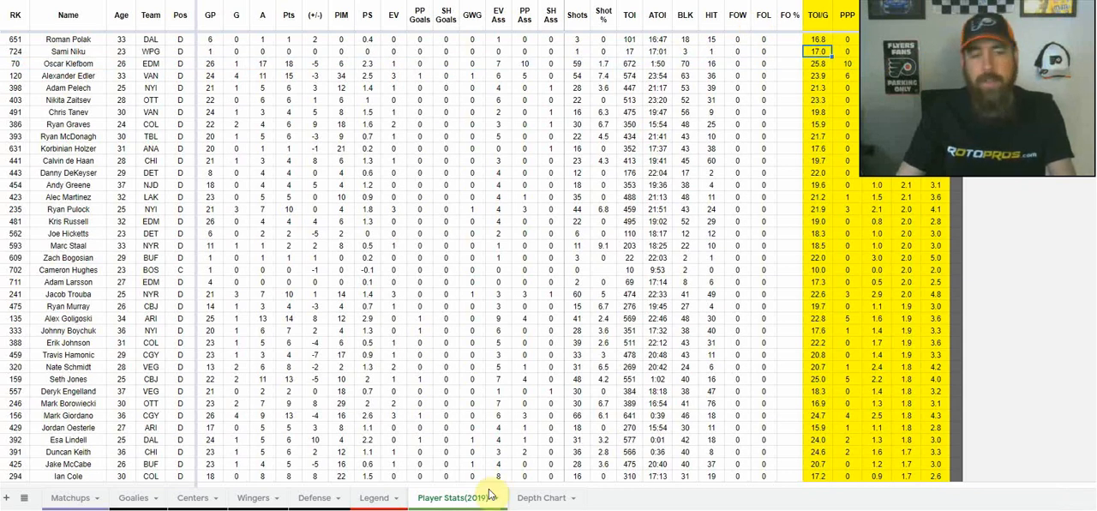
{"action": "left_click", "coordinate": [542, 497]}
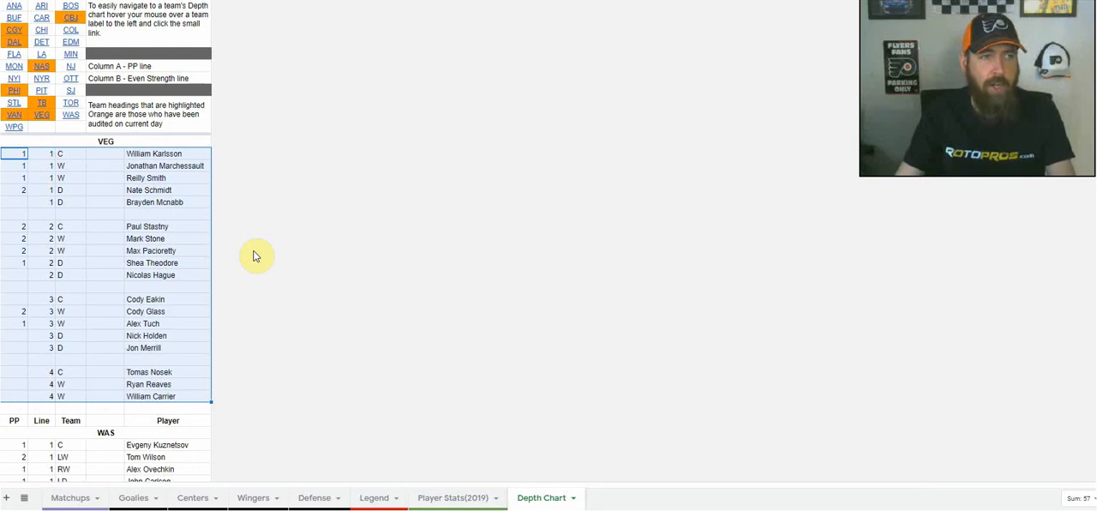
{"action": "mouse_move", "coordinate": [14, 17]}
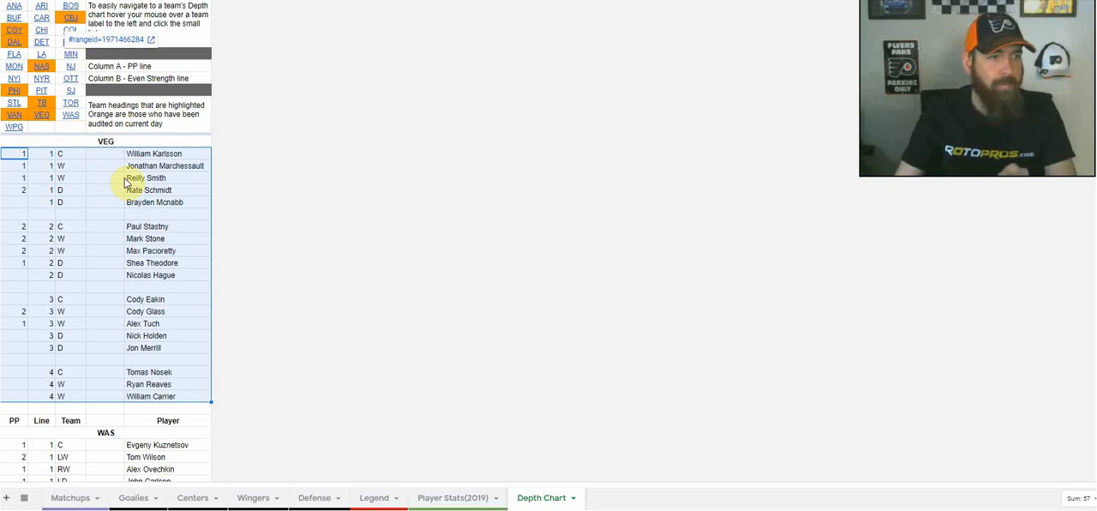
{"action": "scroll", "scroll_direction": "down", "scroll_amount": 3}
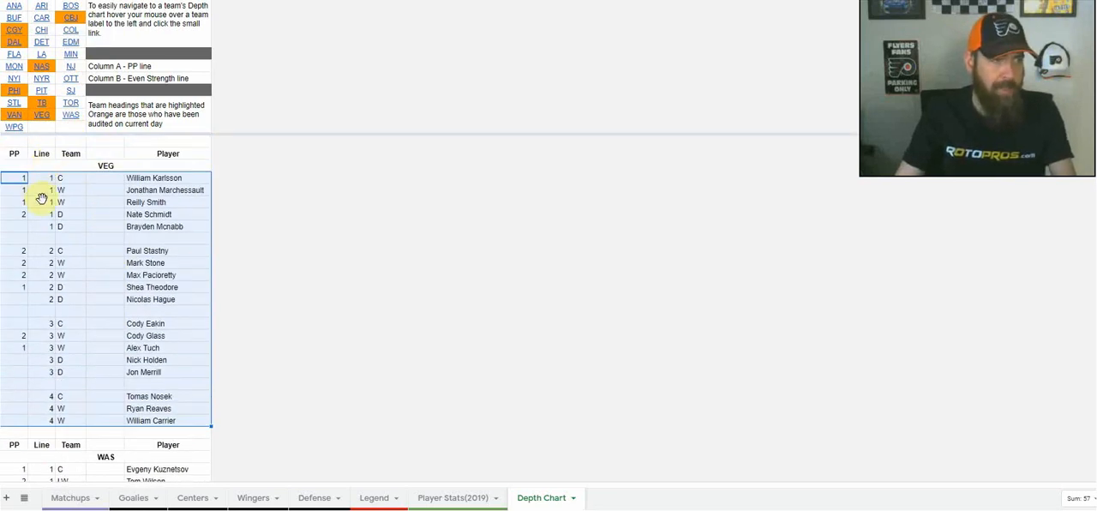
{"action": "mouse_move", "coordinate": [18, 215]}
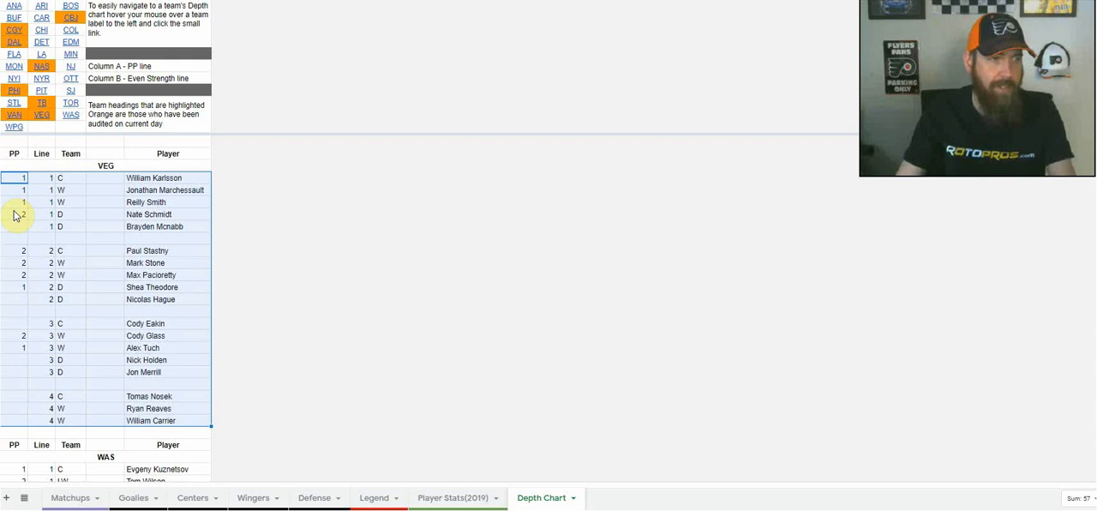
{"action": "mouse_move", "coordinate": [213, 329]}
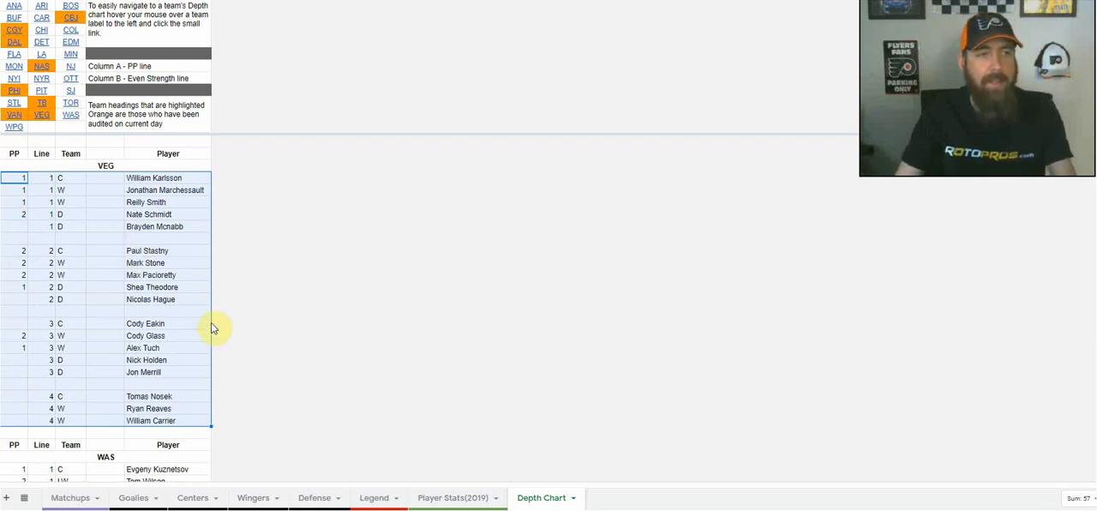
{"action": "mouse_move", "coordinate": [260, 236]}
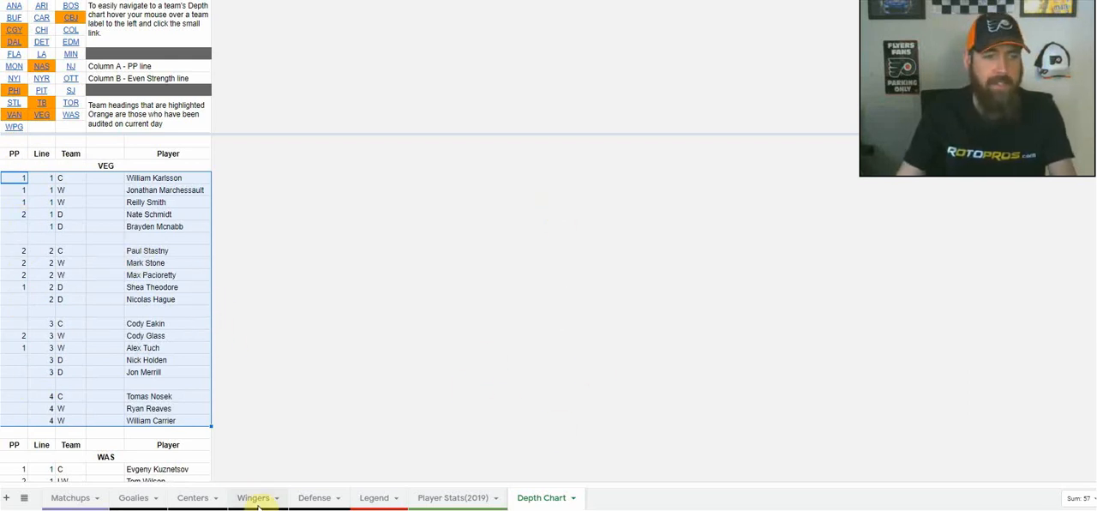
Step: Return to the Wingers sheet and highlight the Line column heading
{"action": "left_click", "coordinate": [252, 498]}
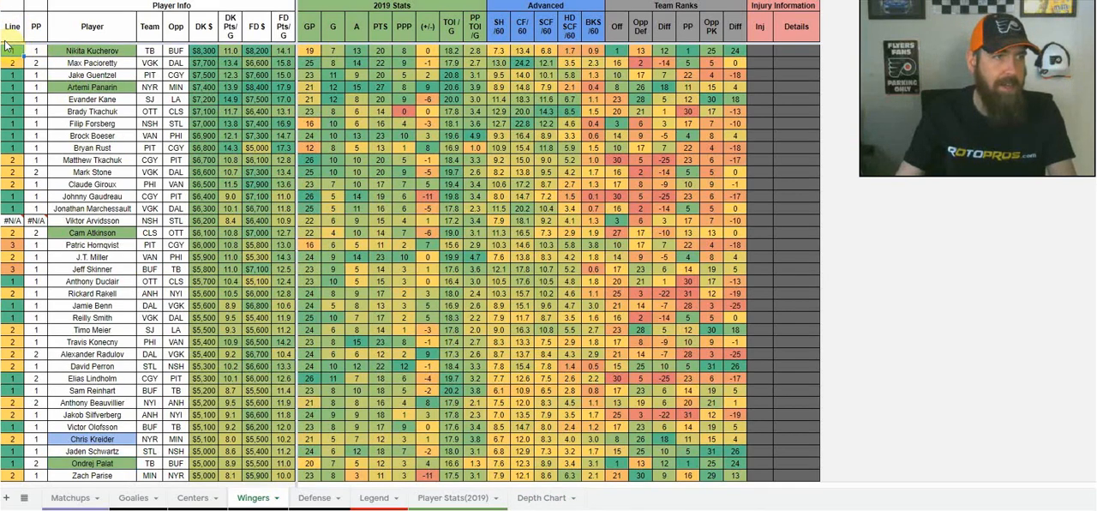
{"action": "left_click", "coordinate": [12, 27]}
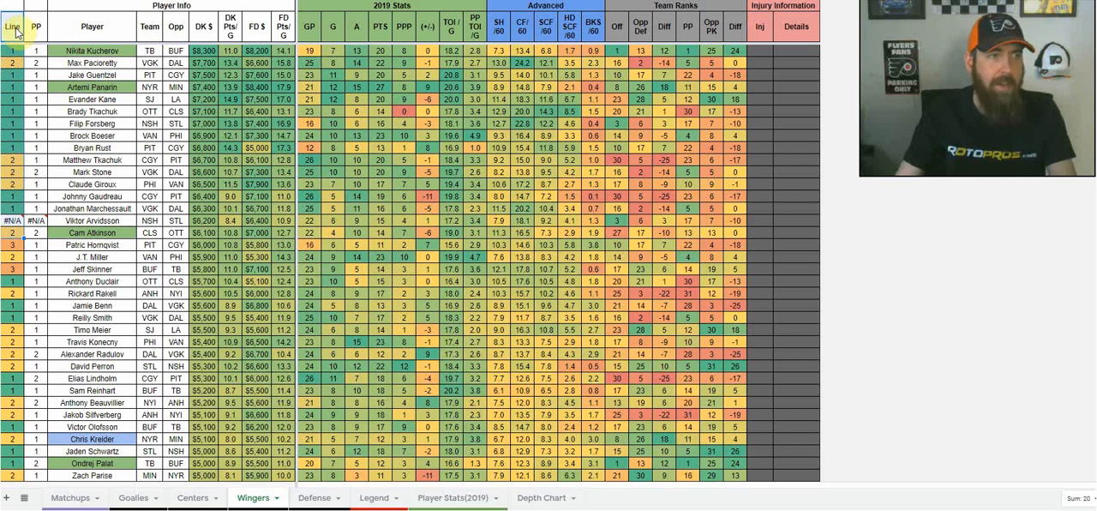
{"action": "mouse_move", "coordinate": [52, 103]}
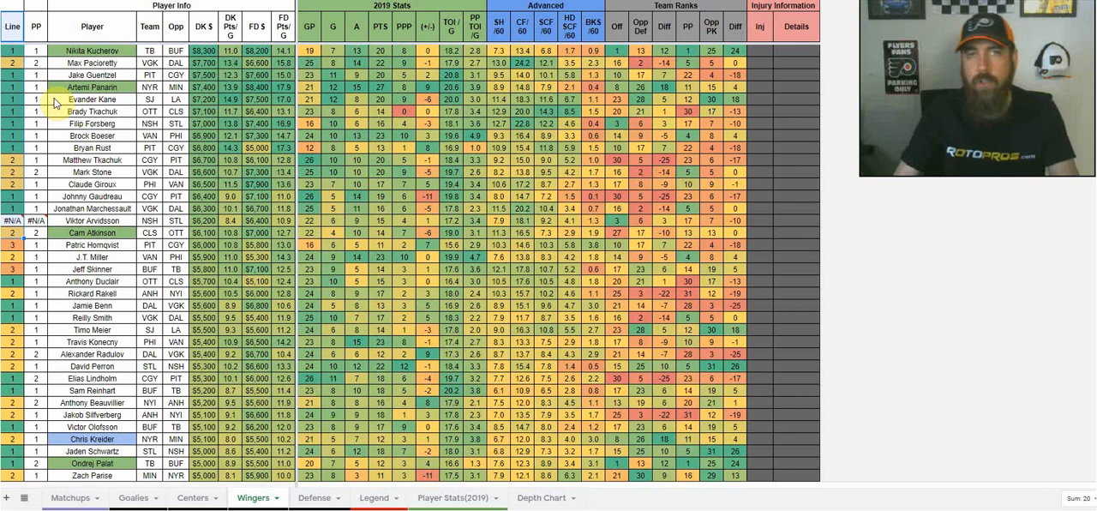
{"action": "mouse_move", "coordinate": [106, 172]}
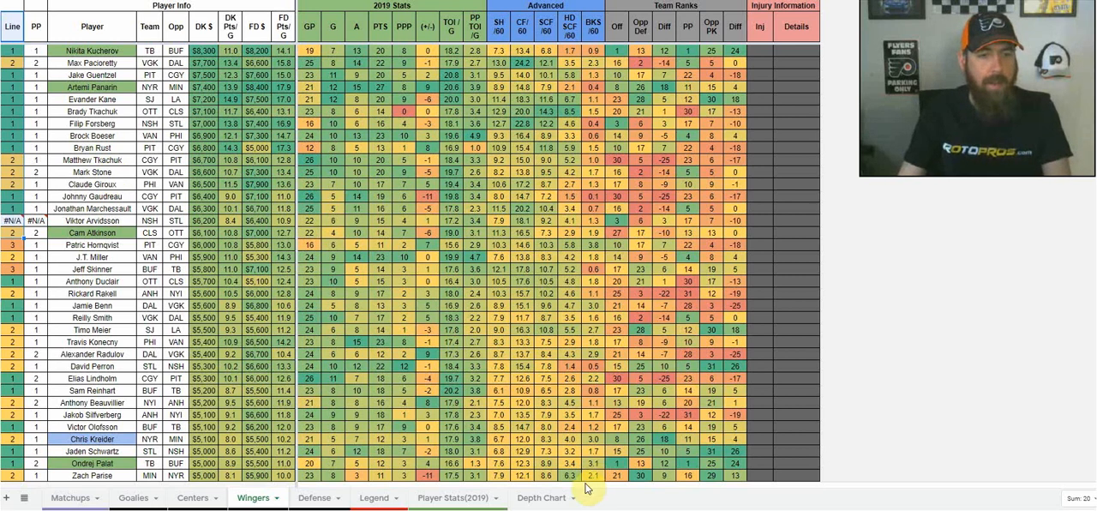
{"action": "mouse_move", "coordinate": [641, 367]}
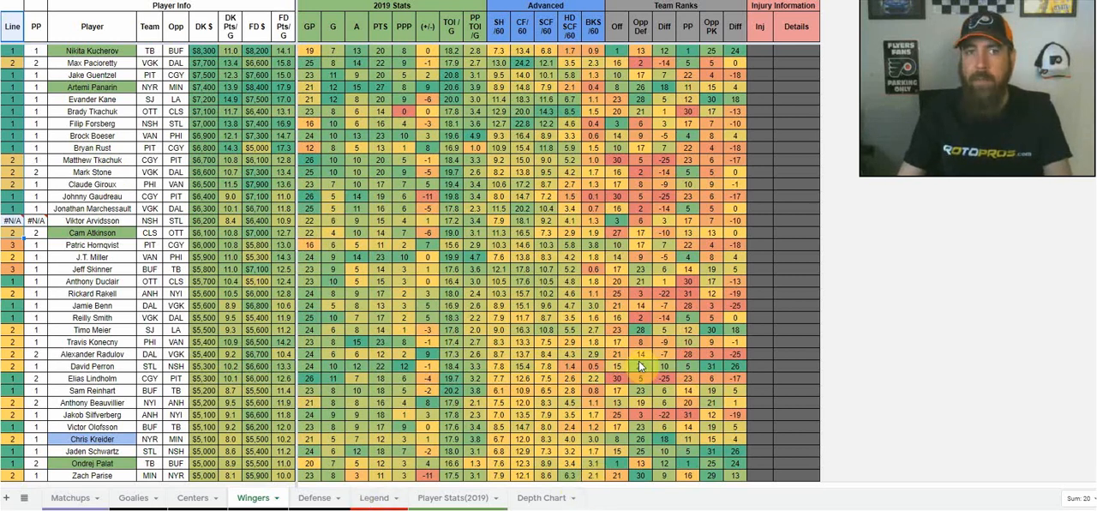